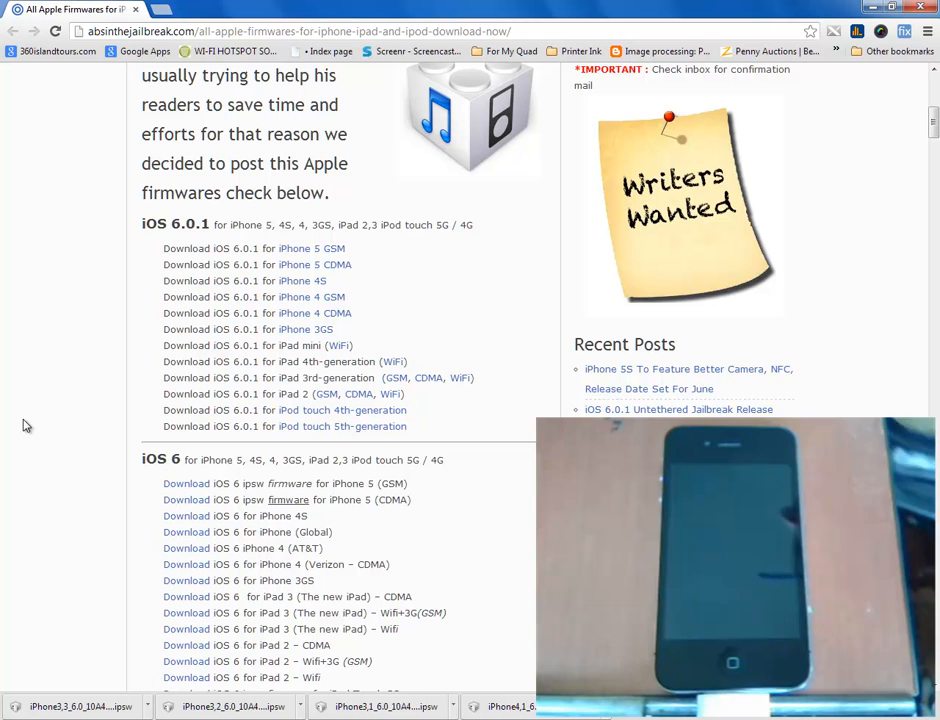
Scroll the absinthejailbreak.com firmware page down to the iOS 6 download links
{"action": "scroll", "scroll_direction": "down", "scroll_amount": 3}
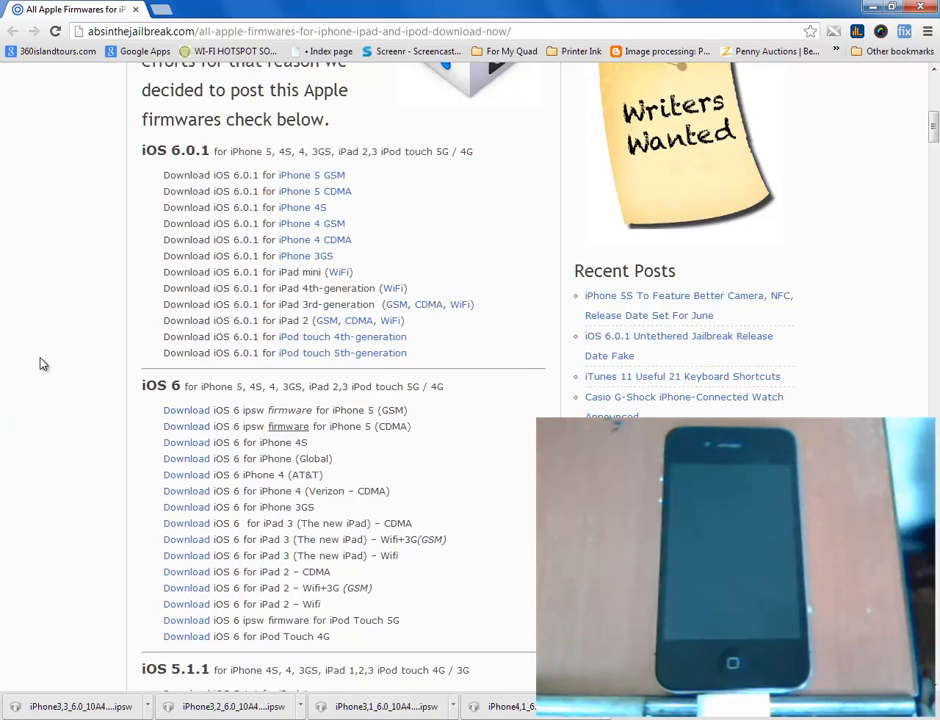
{"action": "scroll", "scroll_direction": "down", "scroll_amount": 3}
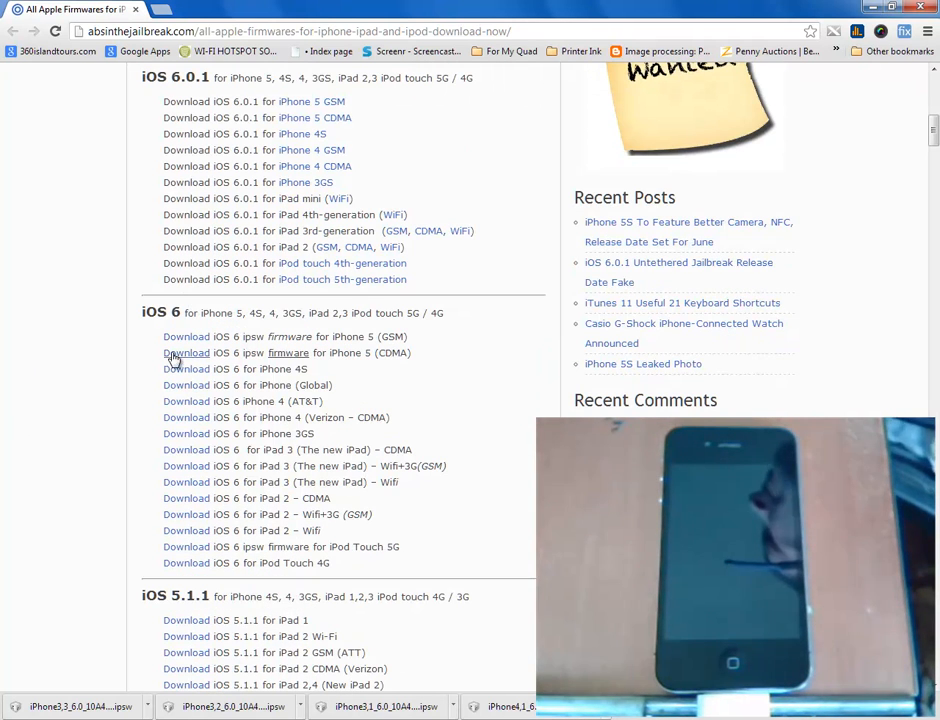
{"action": "mouse_move", "coordinate": [296, 330]}
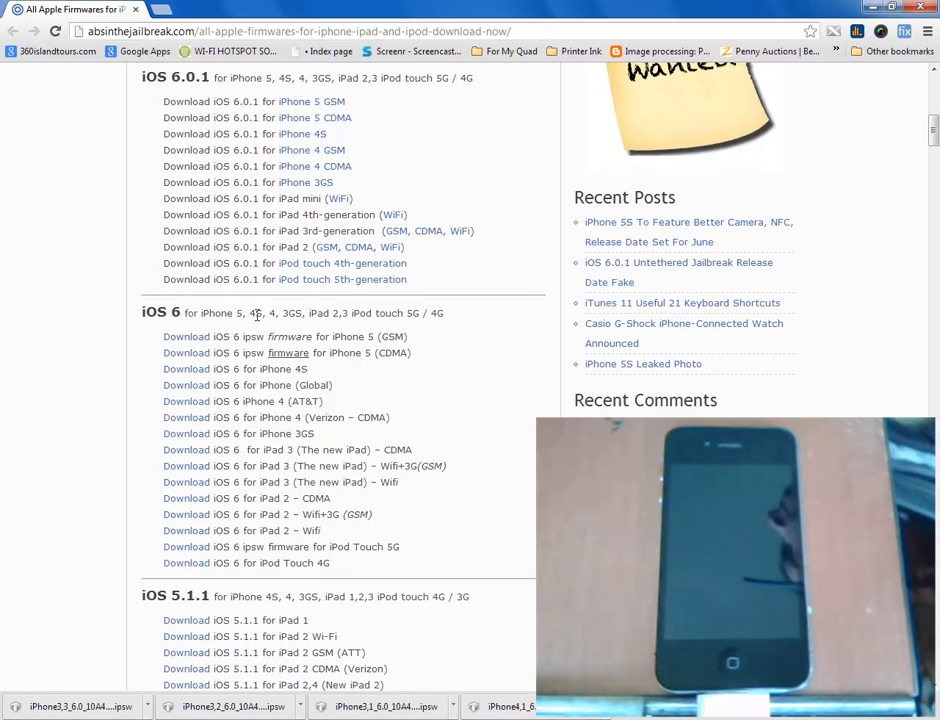
{"action": "mouse_move", "coordinate": [164, 412]}
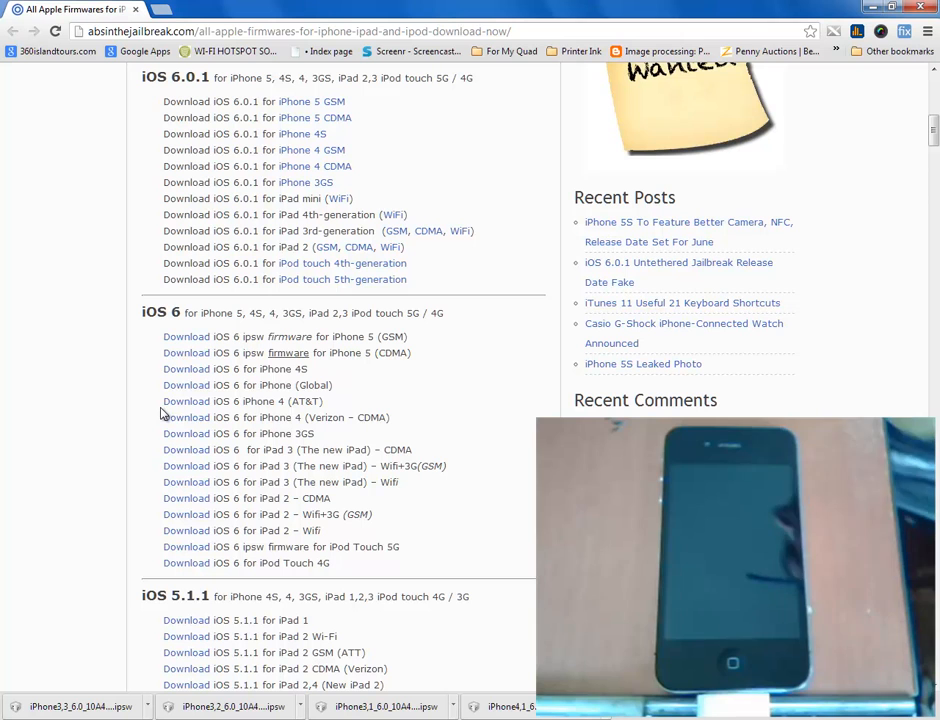
{"action": "mouse_move", "coordinate": [186, 368]}
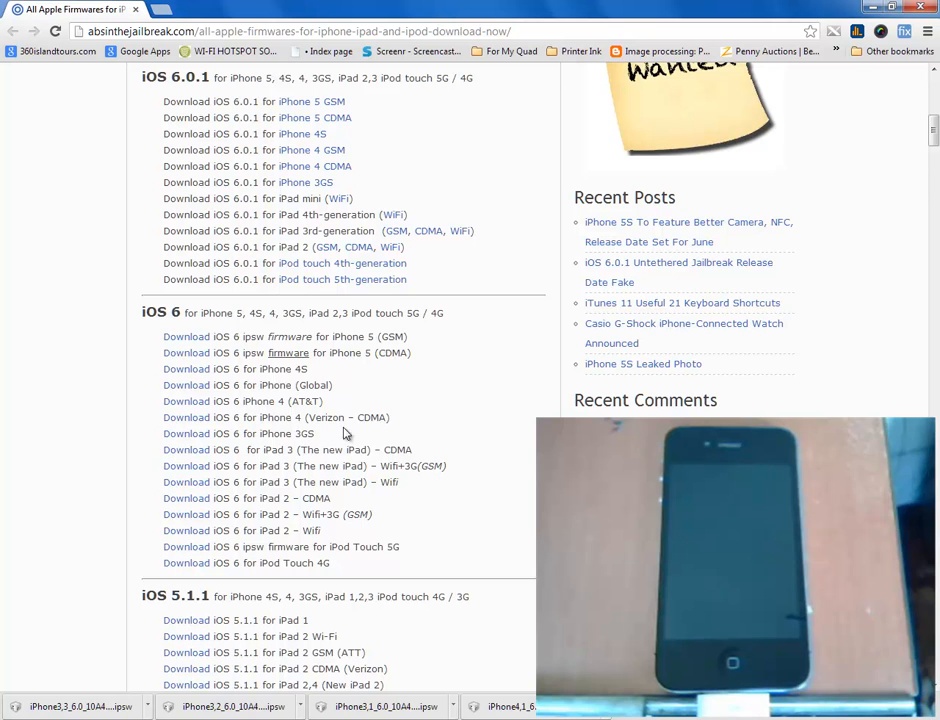
{"action": "mouse_move", "coordinate": [186, 384]}
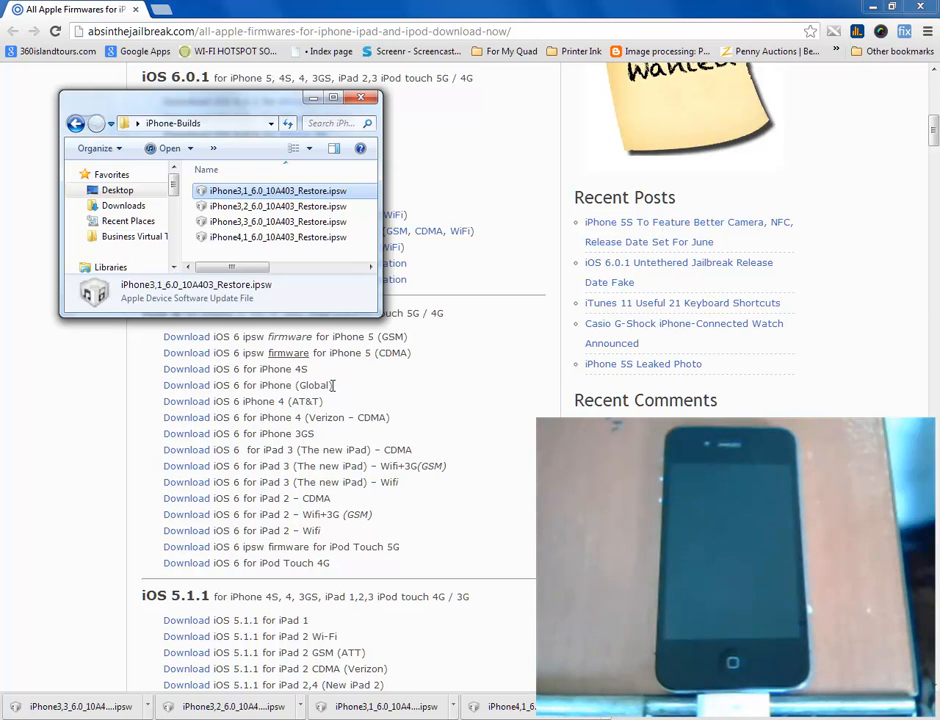
Check the details of the iPhone3,1 and iPhone3,2 iOS 6.0 ipsw files, then return to the redsn0w folder
{"action": "left_click", "coordinate": [276, 206]}
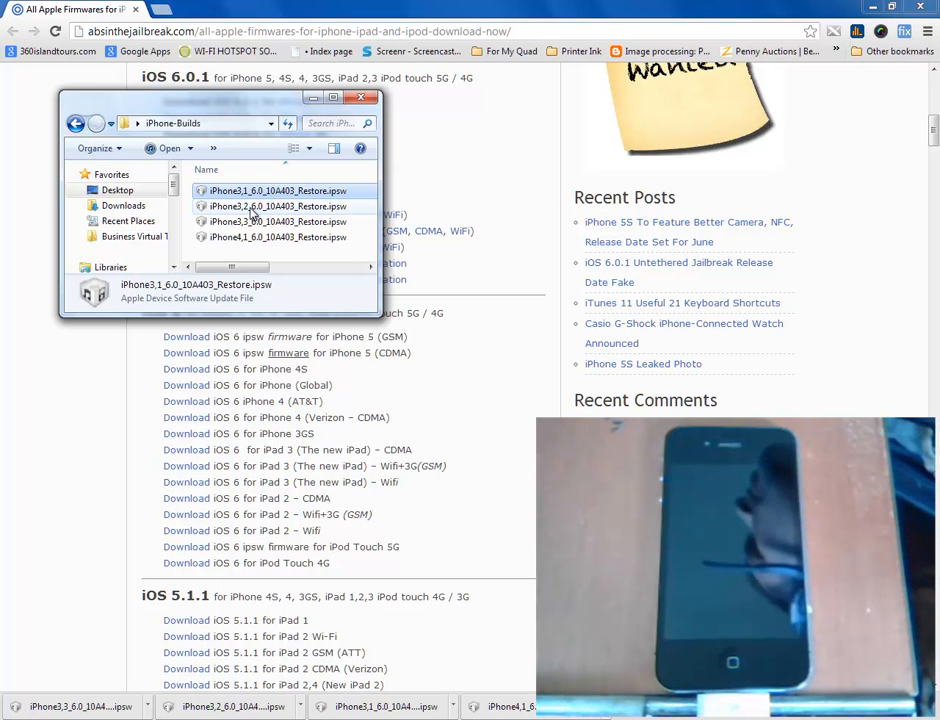
{"action": "mouse_move", "coordinate": [278, 220]}
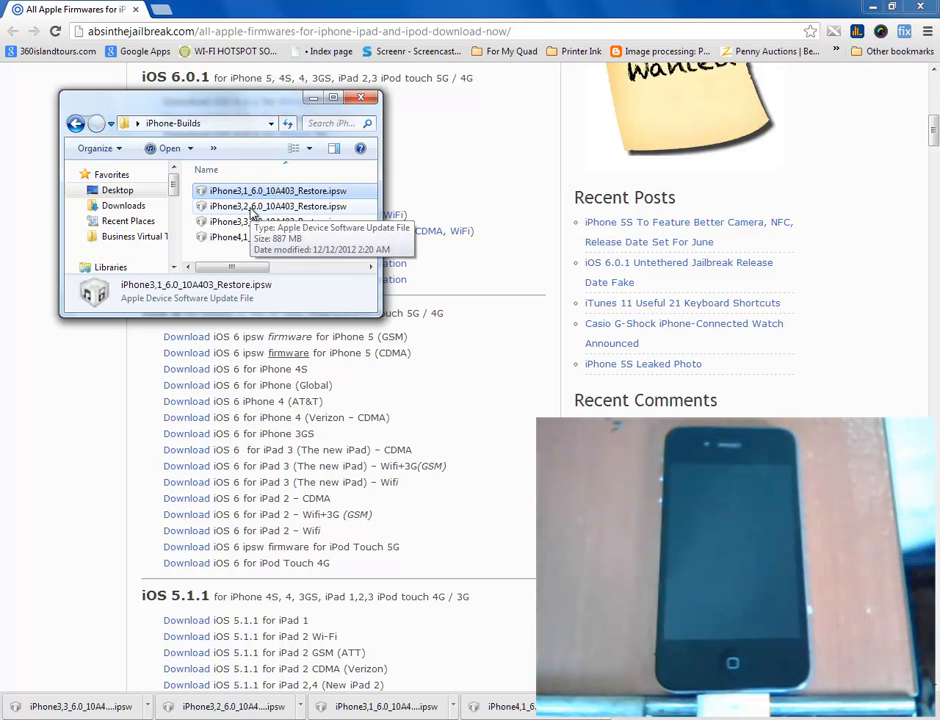
{"action": "left_click", "coordinate": [278, 206]}
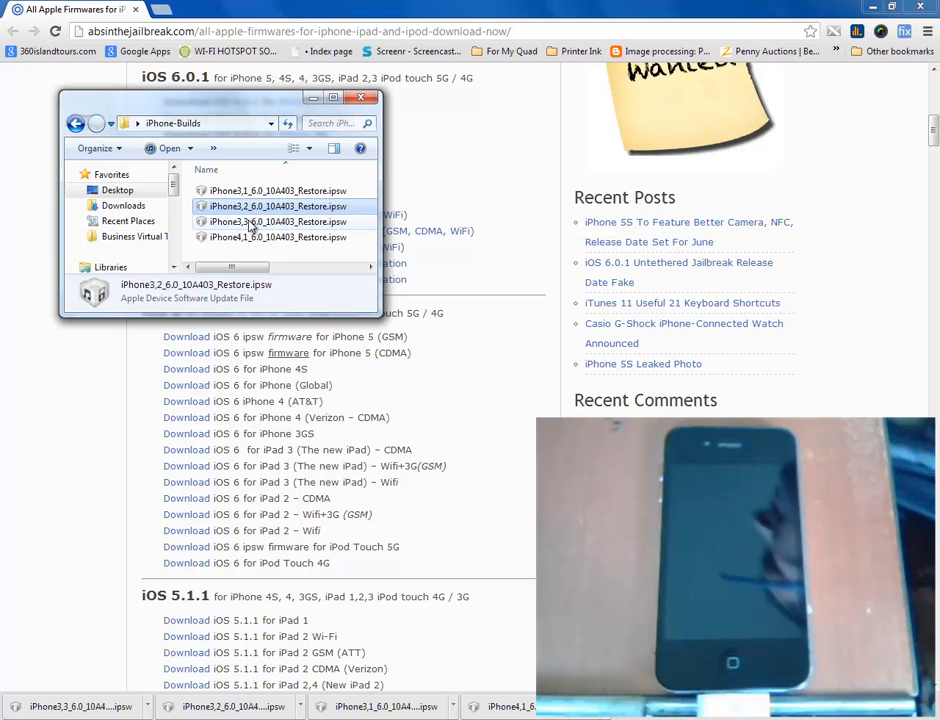
{"action": "left_click", "coordinate": [276, 236]}
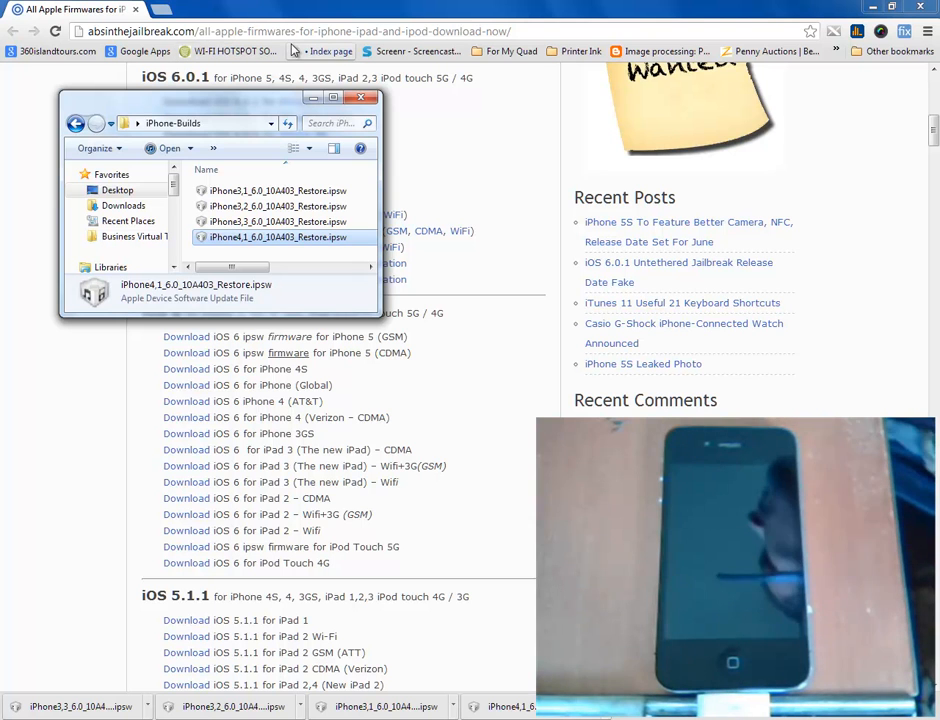
{"action": "mouse_move", "coordinate": [320, 52]}
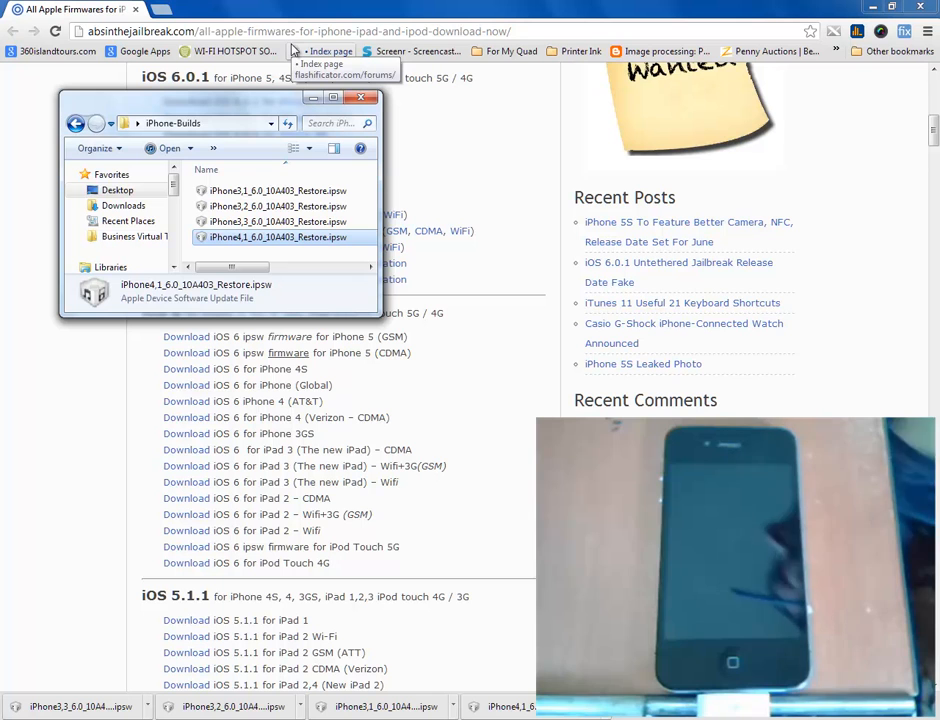
{"action": "mouse_move", "coordinate": [520, 36]}
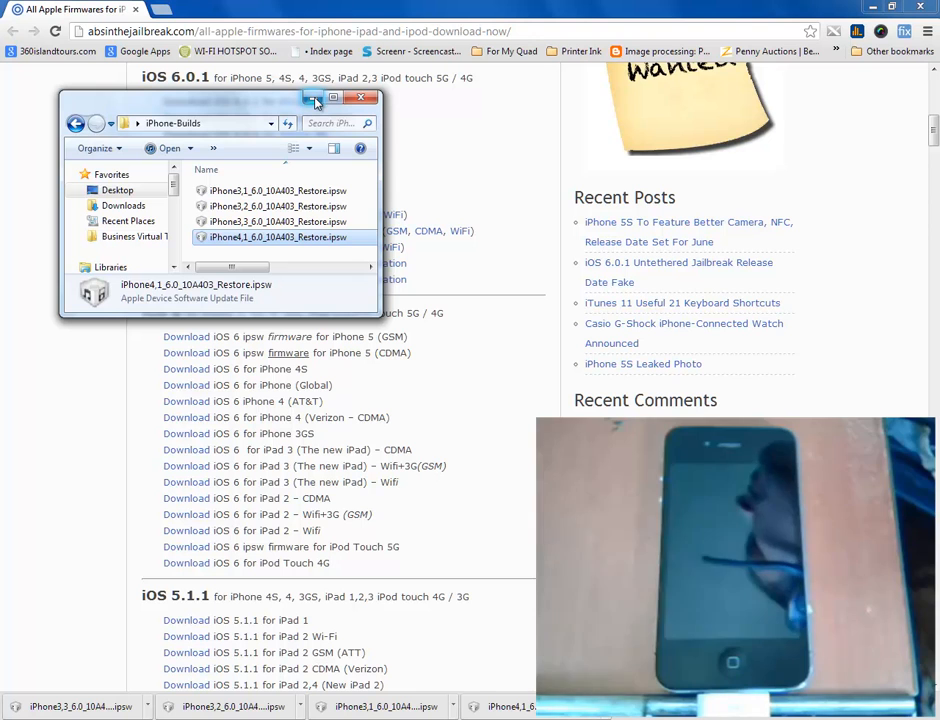
{"action": "mouse_move", "coordinate": [316, 100]}
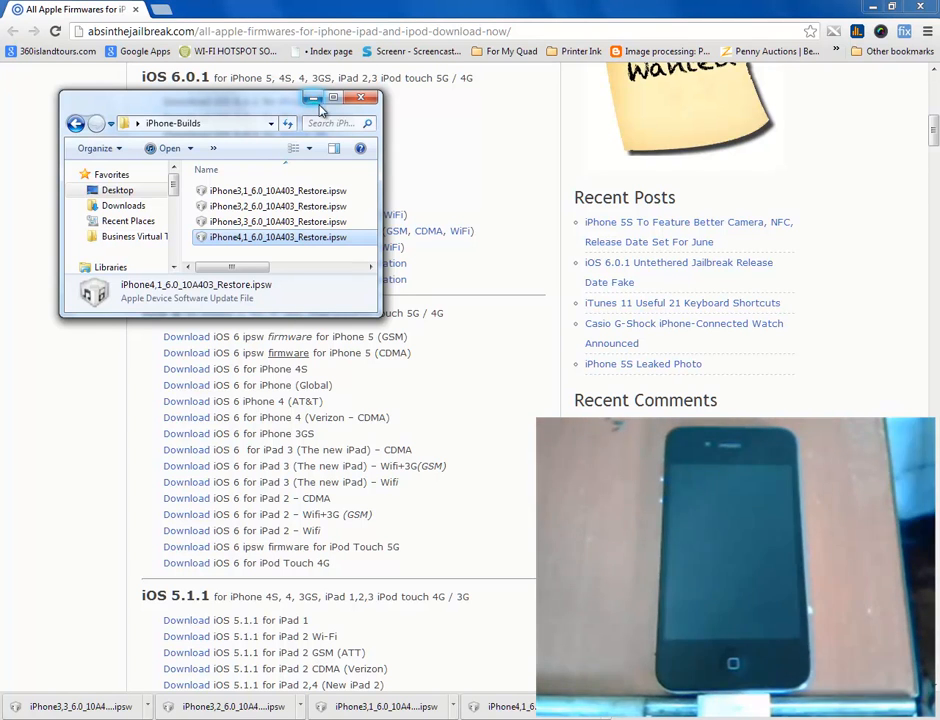
{"action": "left_click", "coordinate": [362, 96]}
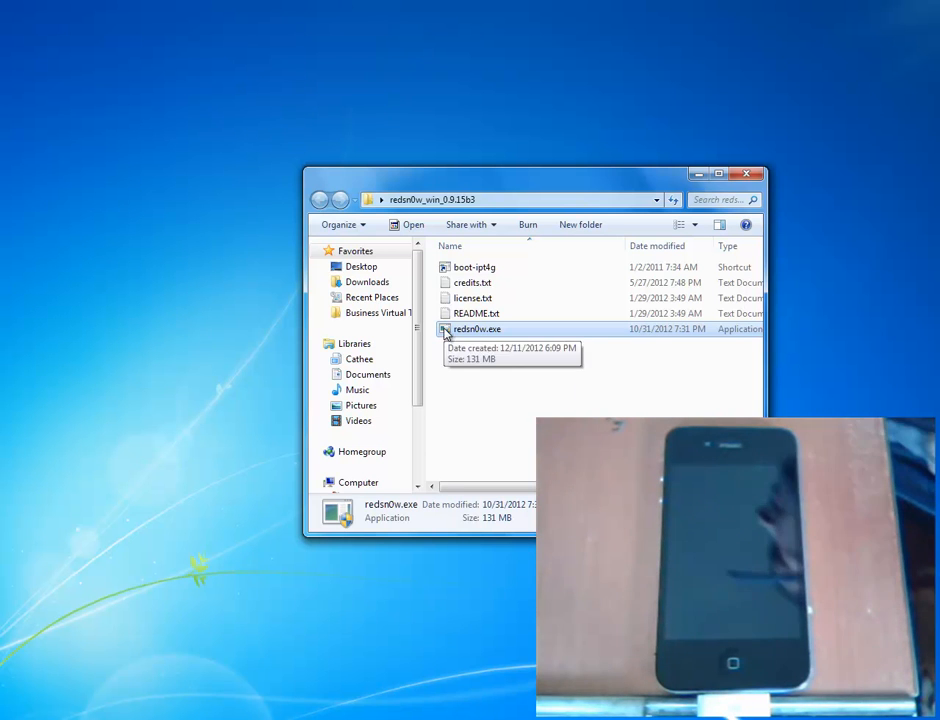
{"action": "right_click", "coordinate": [476, 328]}
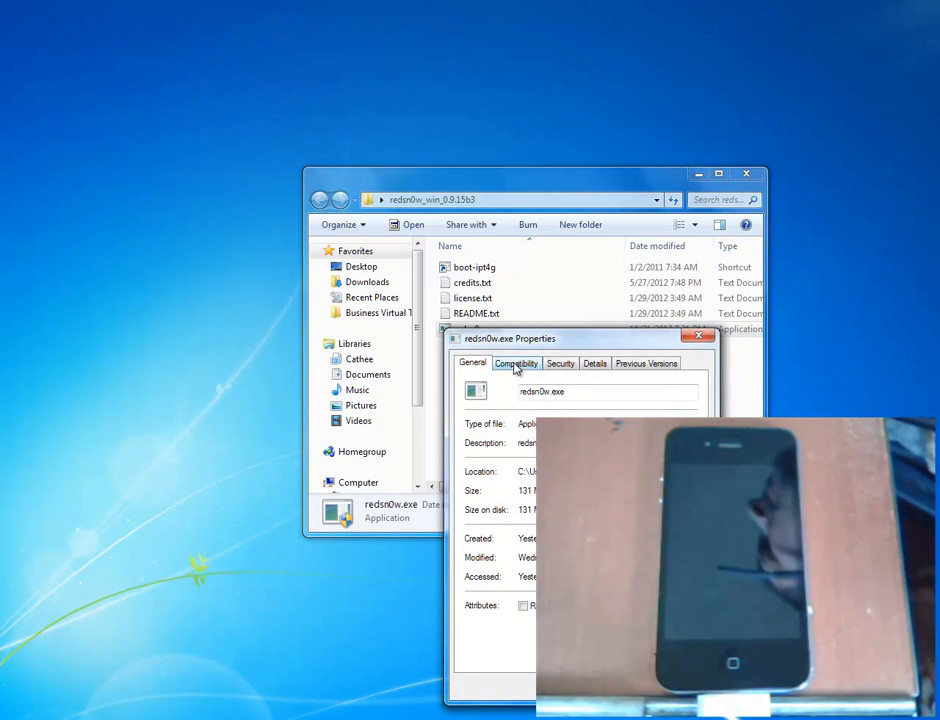
{"action": "left_click", "coordinate": [516, 364]}
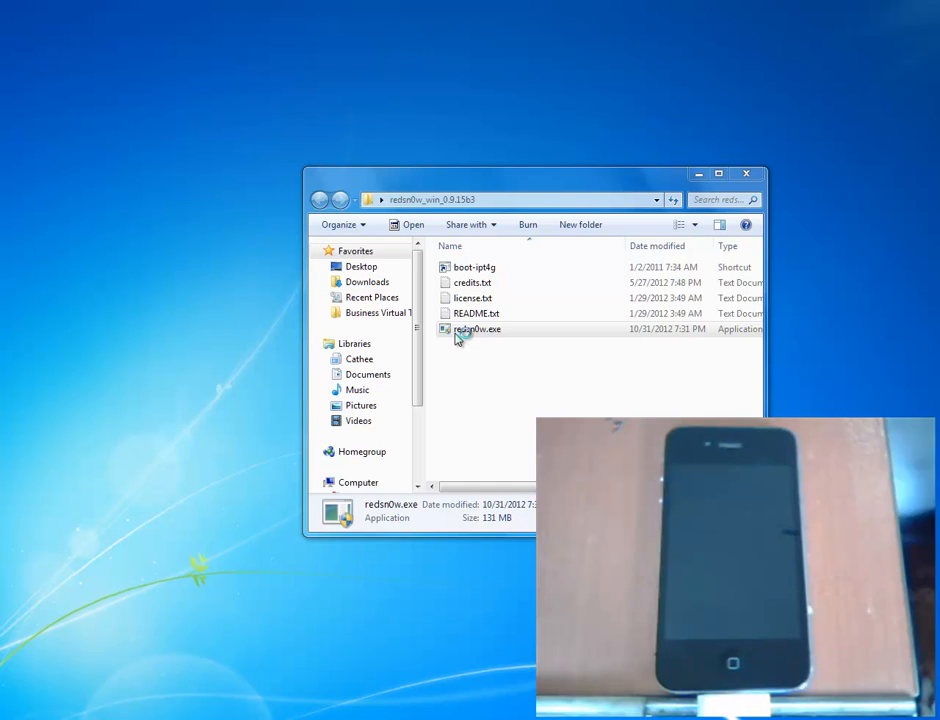
Launch redsn0w and load iPhone3,1_6.0_10A403_Restore.ipsw via Extras > Select IPSW
{"action": "double_click", "coordinate": [478, 328]}
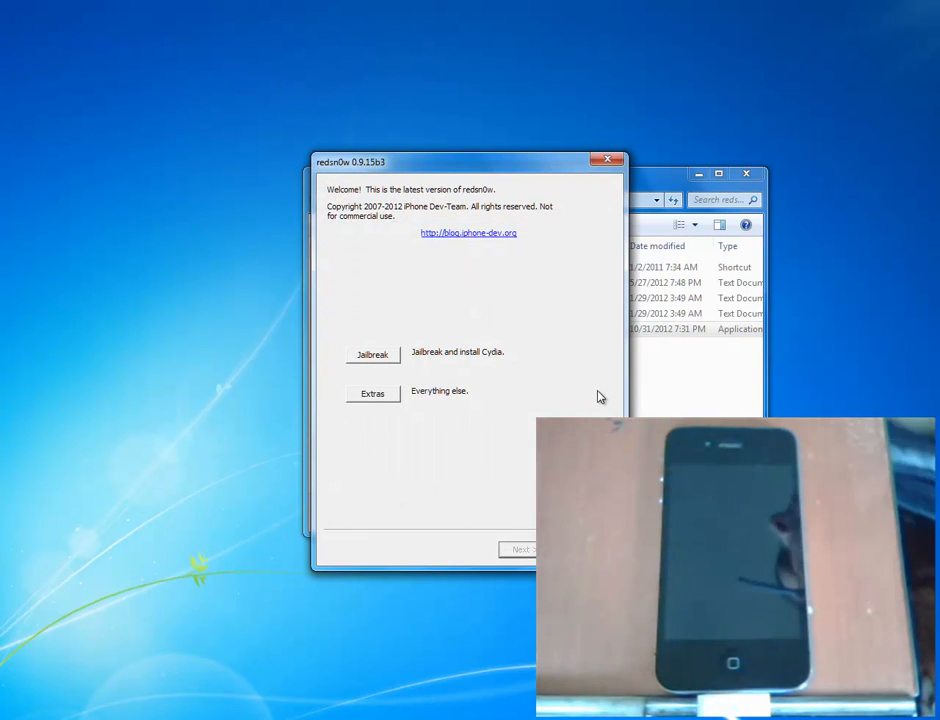
{"action": "left_click", "coordinate": [372, 392]}
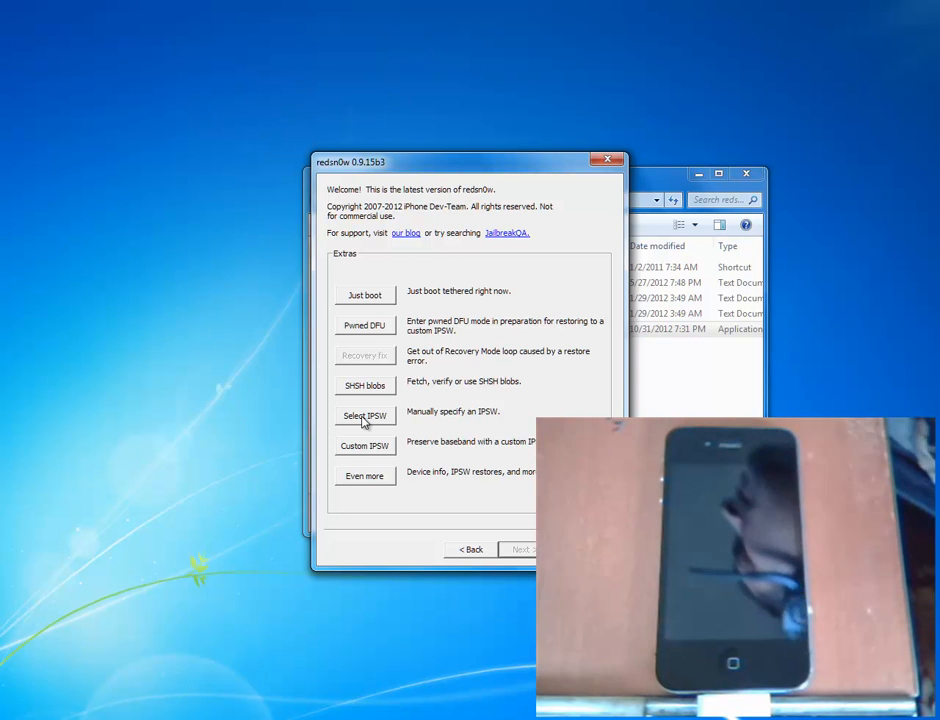
{"action": "left_click", "coordinate": [364, 414]}
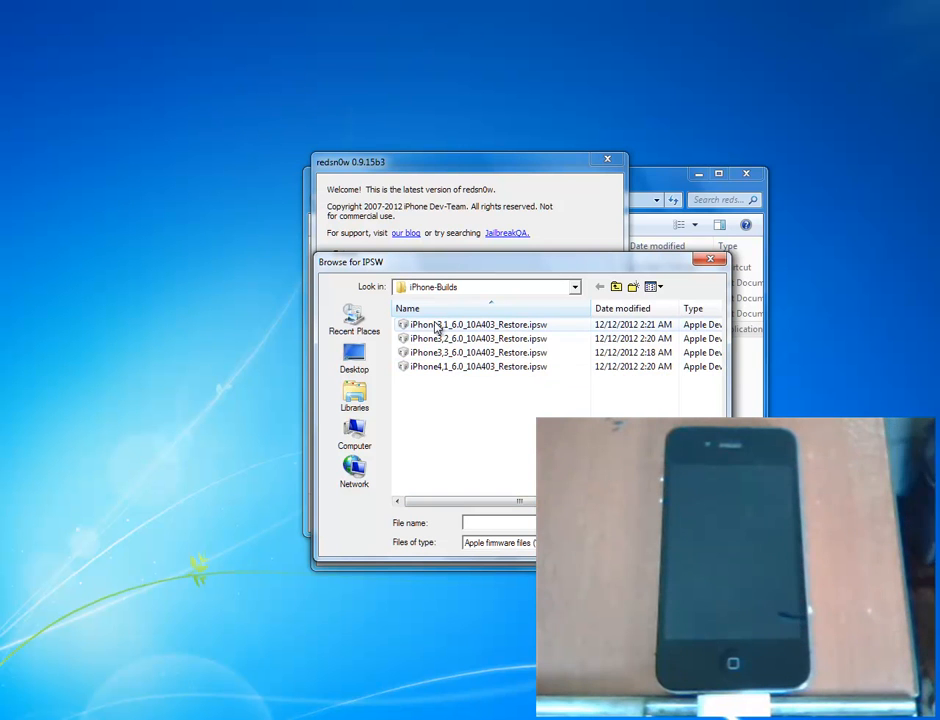
{"action": "left_click", "coordinate": [474, 324]}
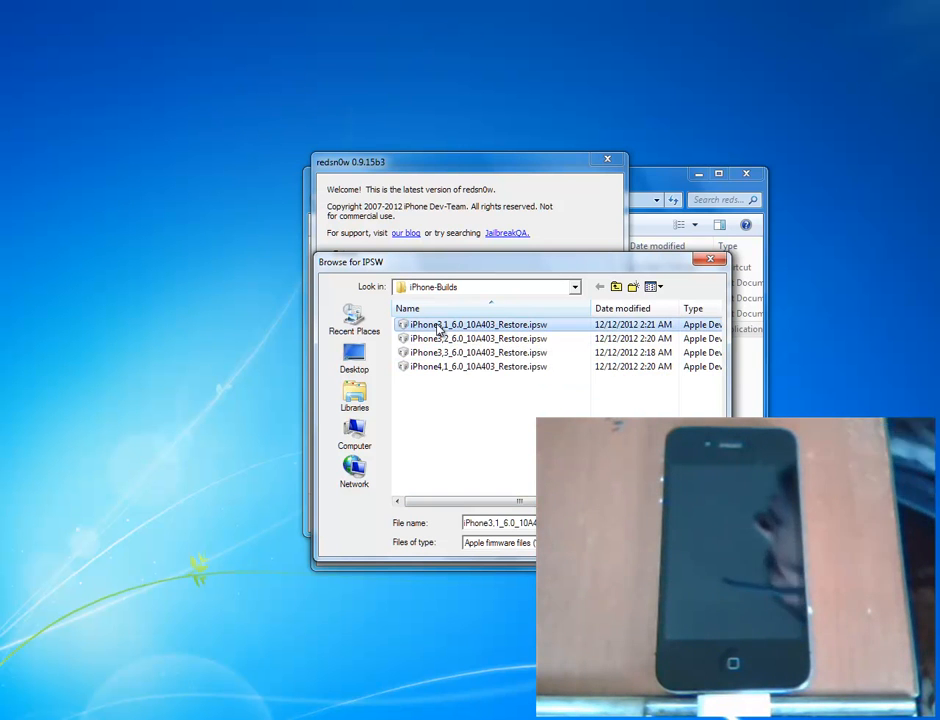
{"action": "double_click", "coordinate": [470, 324]}
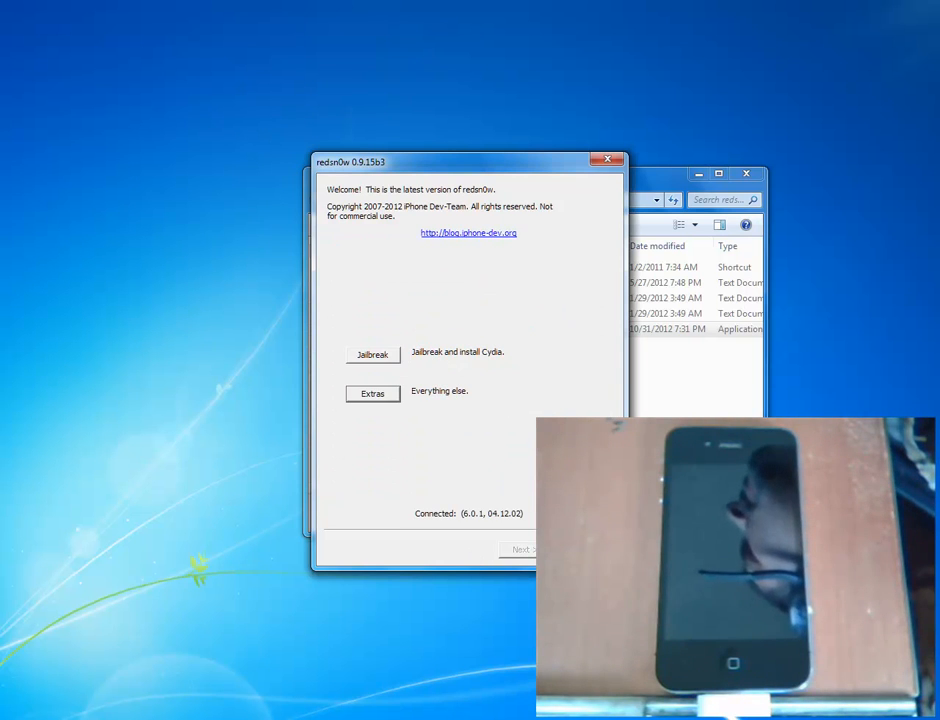
Start the jailbreak with Install Cydia ticked and proceed to the DFU preparation instructions
{"action": "left_click", "coordinate": [372, 354]}
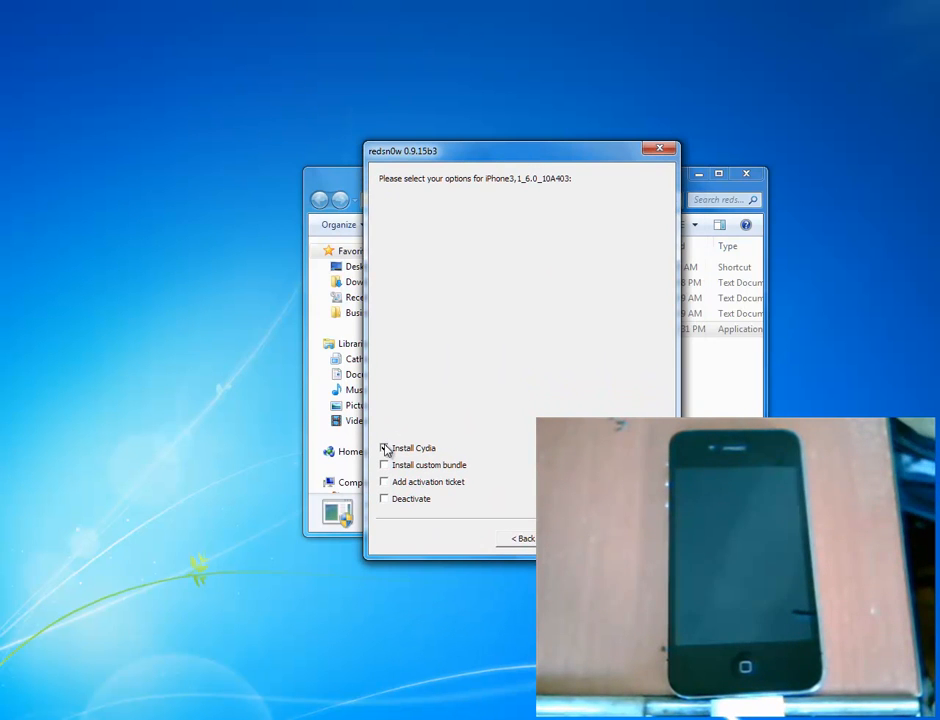
{"action": "left_click", "coordinate": [384, 448]}
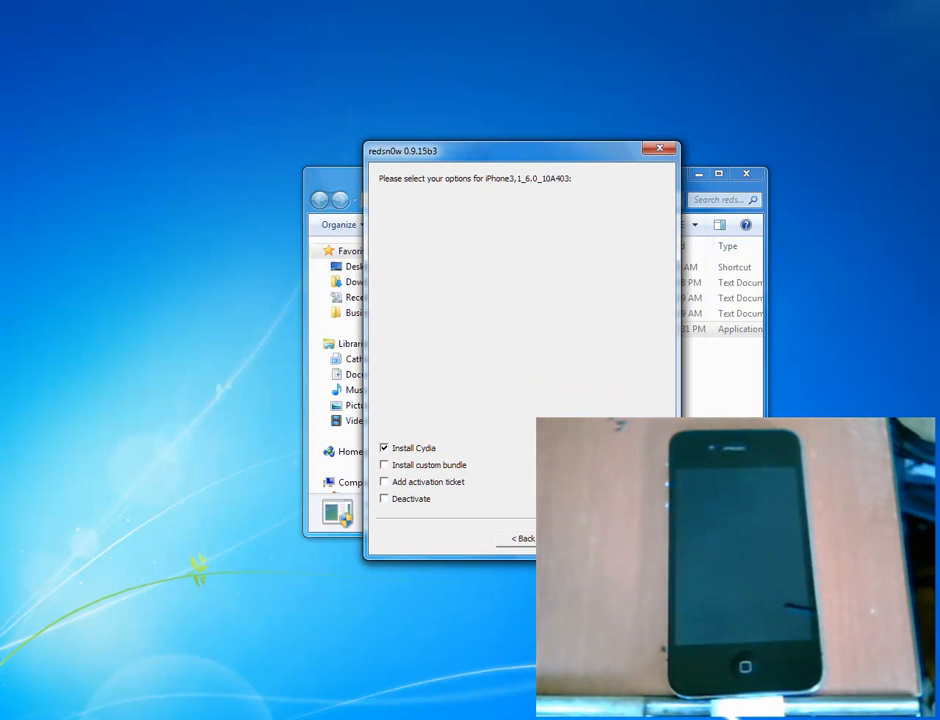
{"action": "left_click", "coordinate": [548, 538]}
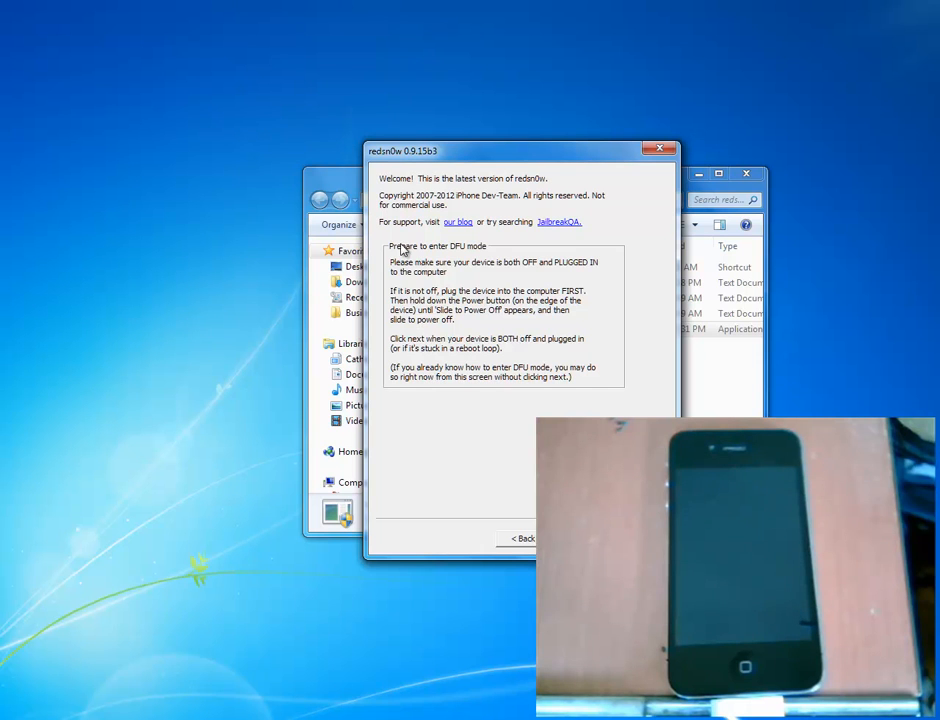
{"action": "mouse_move", "coordinate": [470, 264]}
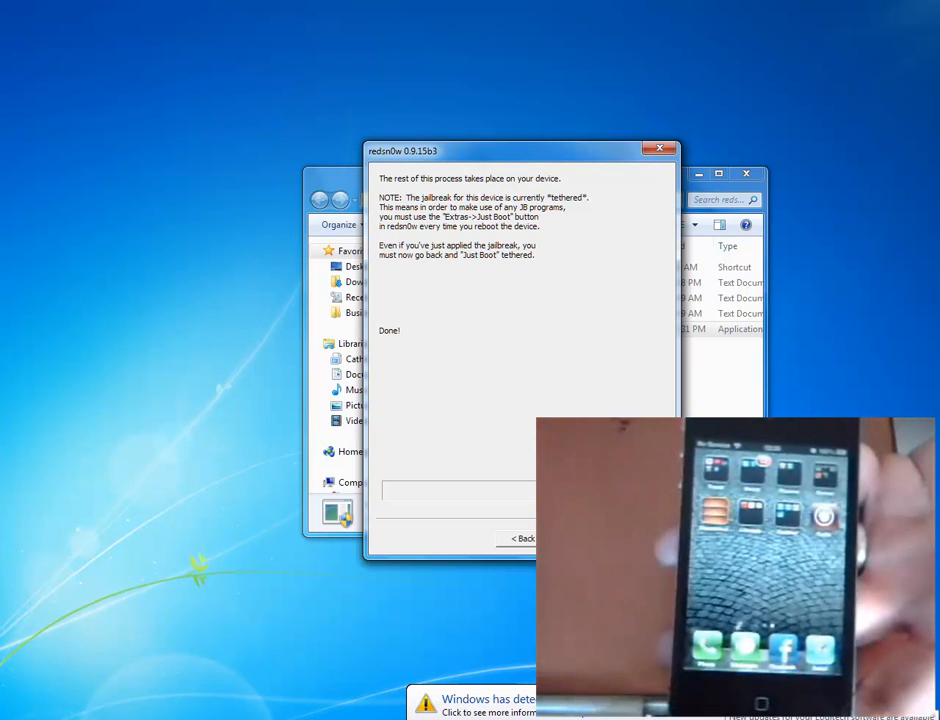
{"action": "mouse_move", "coordinate": [484, 166]}
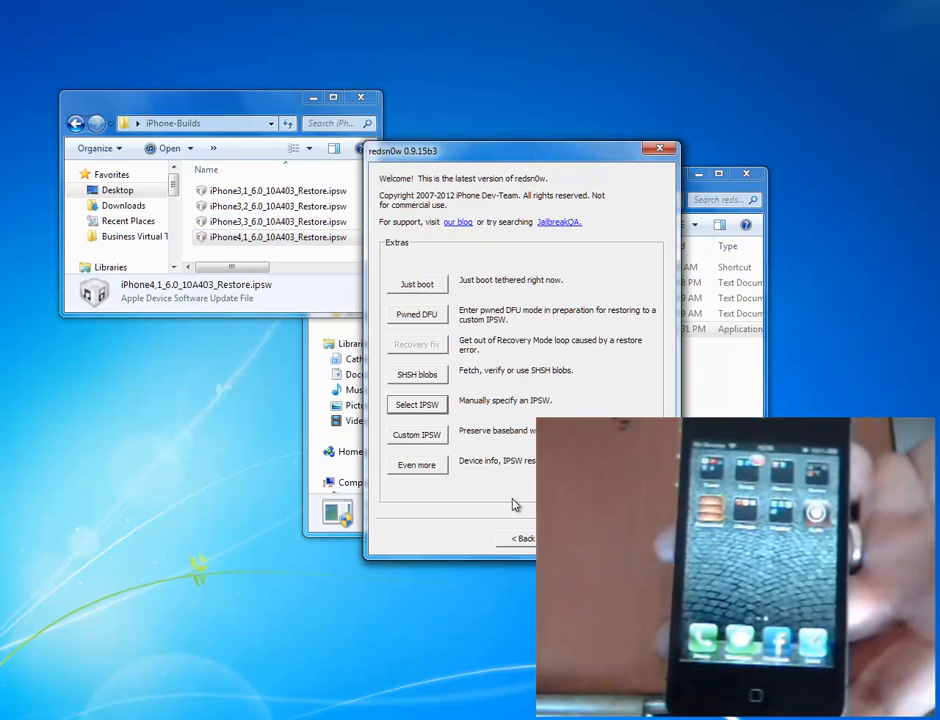
Navigate into the redsn0w_win_0.9.15b3 folder listing redsn0w.exe
{"action": "left_click", "coordinate": [278, 236]}
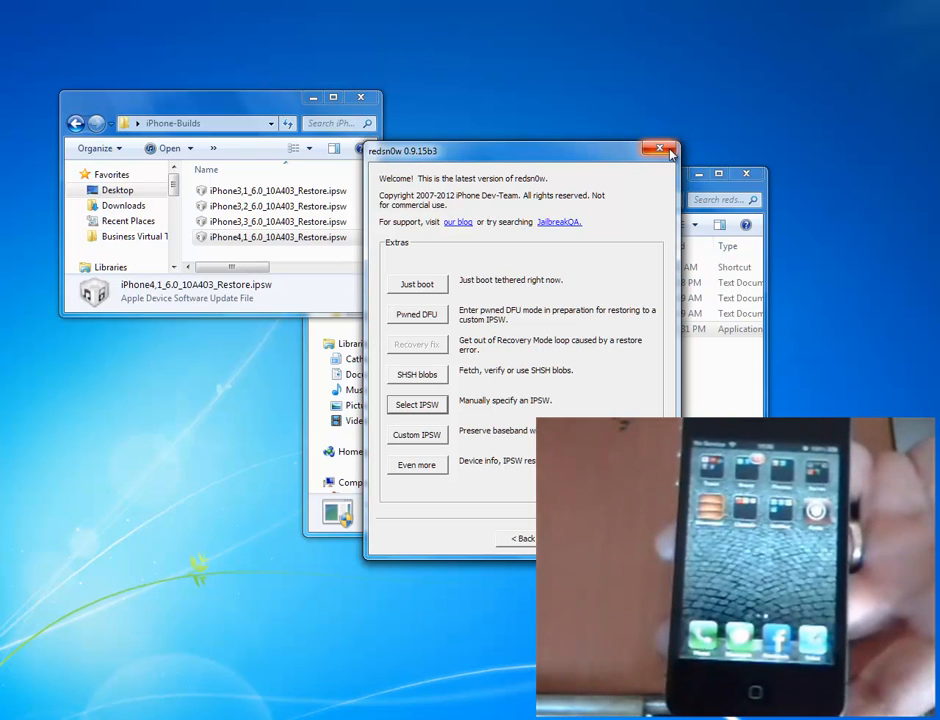
{"action": "left_click", "coordinate": [660, 148]}
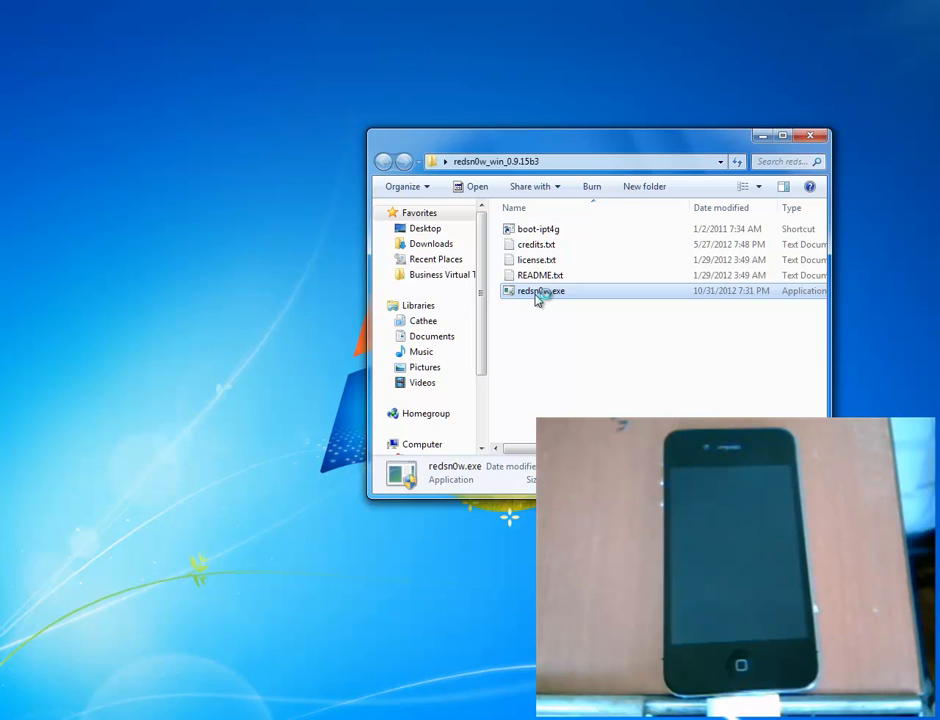
Relaunch redsn0w and load the iPhone3,1_6.0_10A403 firmware via Extras > Select IPSW
{"action": "double_click", "coordinate": [540, 290]}
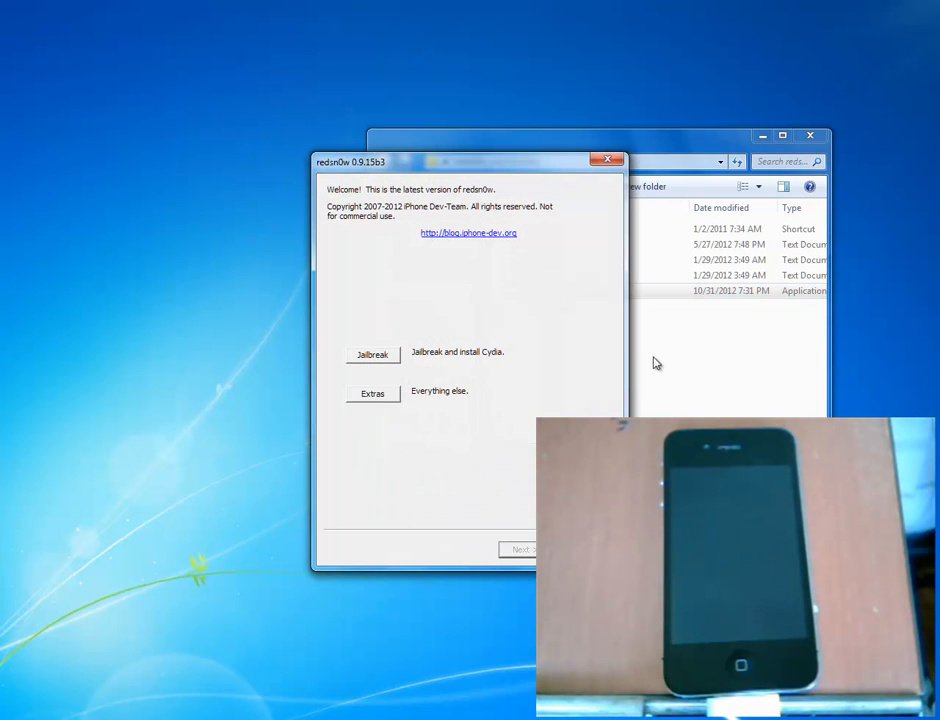
{"action": "left_click", "coordinate": [372, 392]}
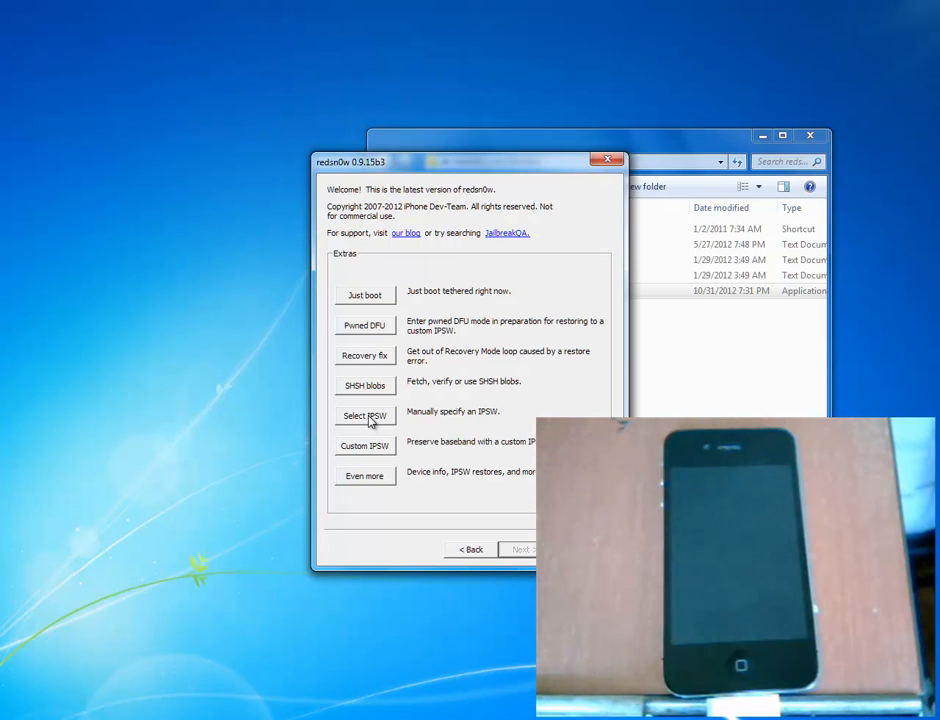
{"action": "left_click", "coordinate": [364, 414]}
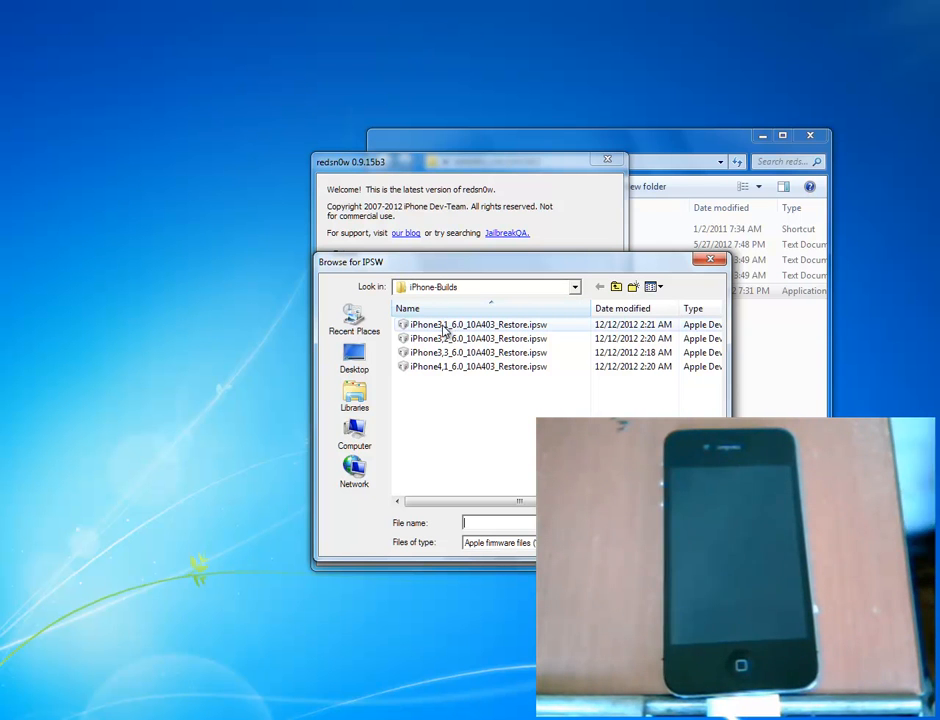
{"action": "double_click", "coordinate": [478, 324]}
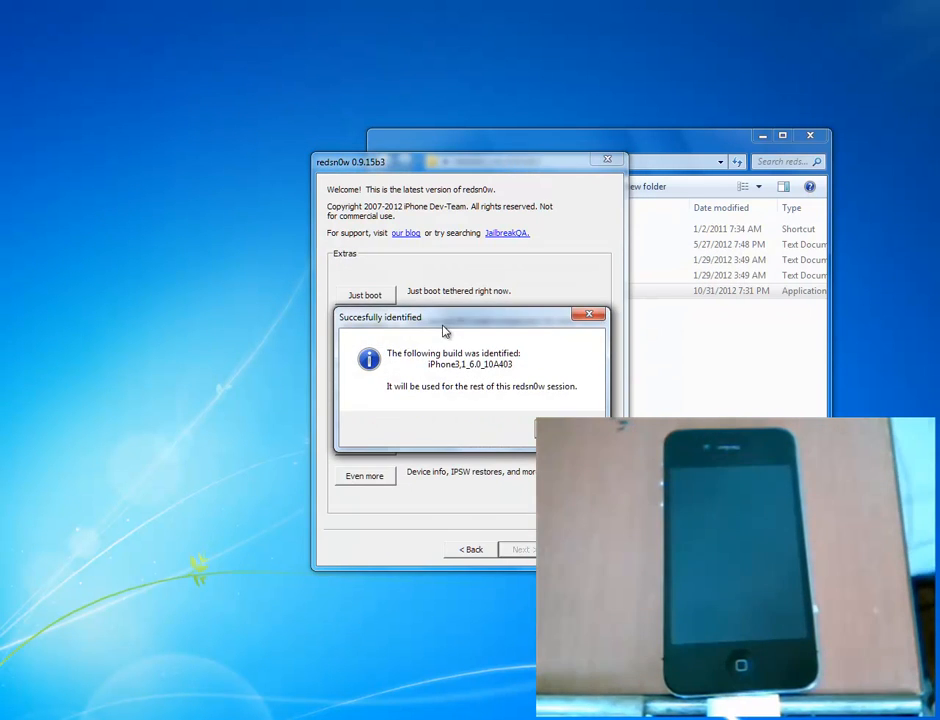
Accept the iPhone3,1_6.0_10A403 identification and start the guided DFU mode countdown
{"action": "left_click", "coordinate": [590, 314]}
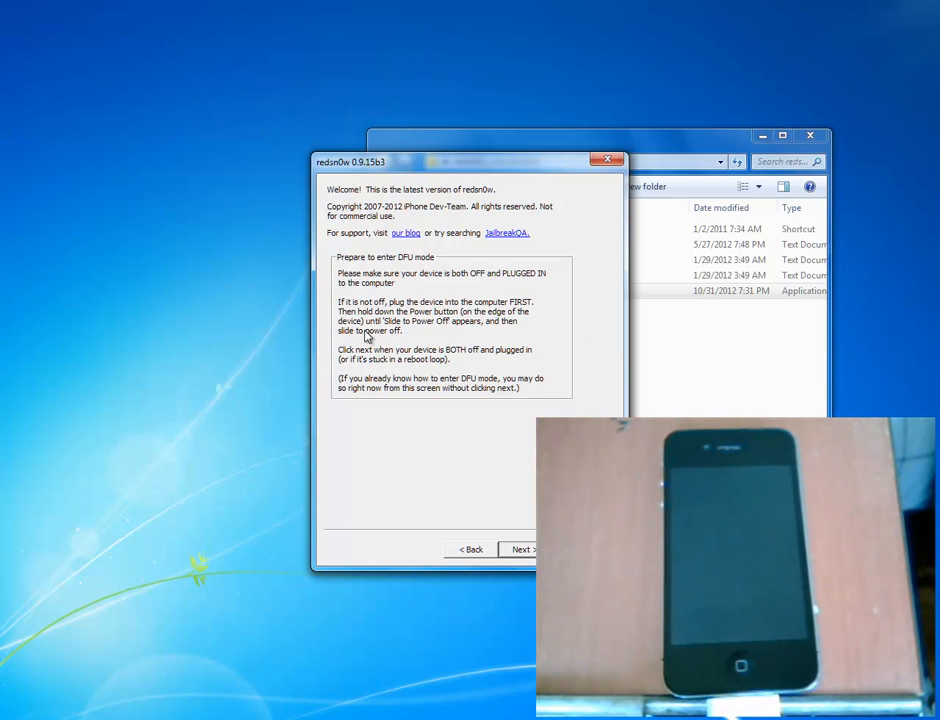
{"action": "mouse_move", "coordinate": [532, 396]}
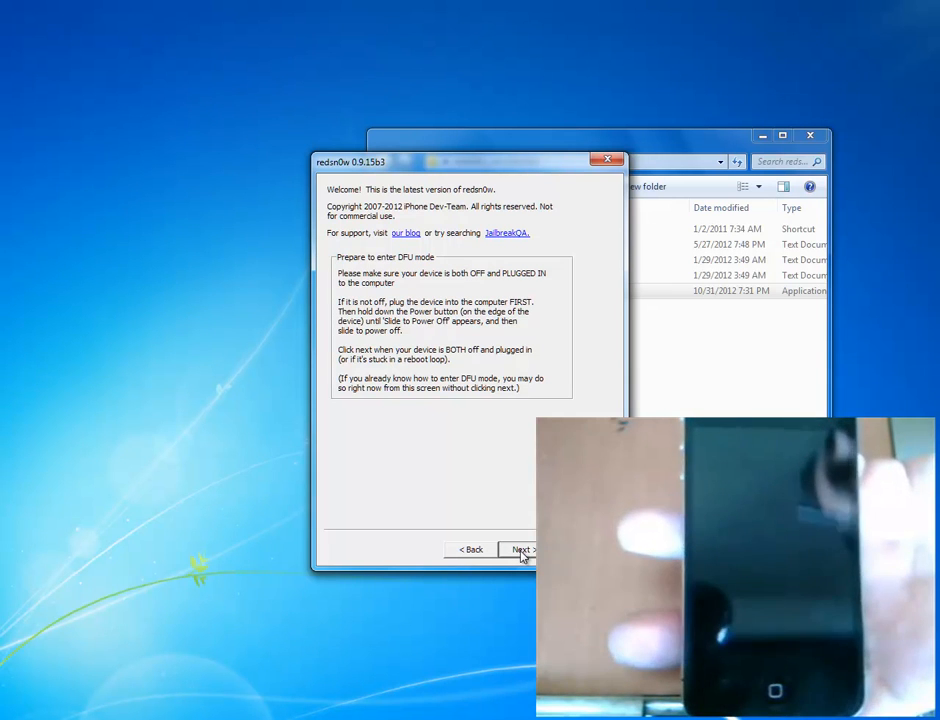
{"action": "left_click", "coordinate": [520, 548]}
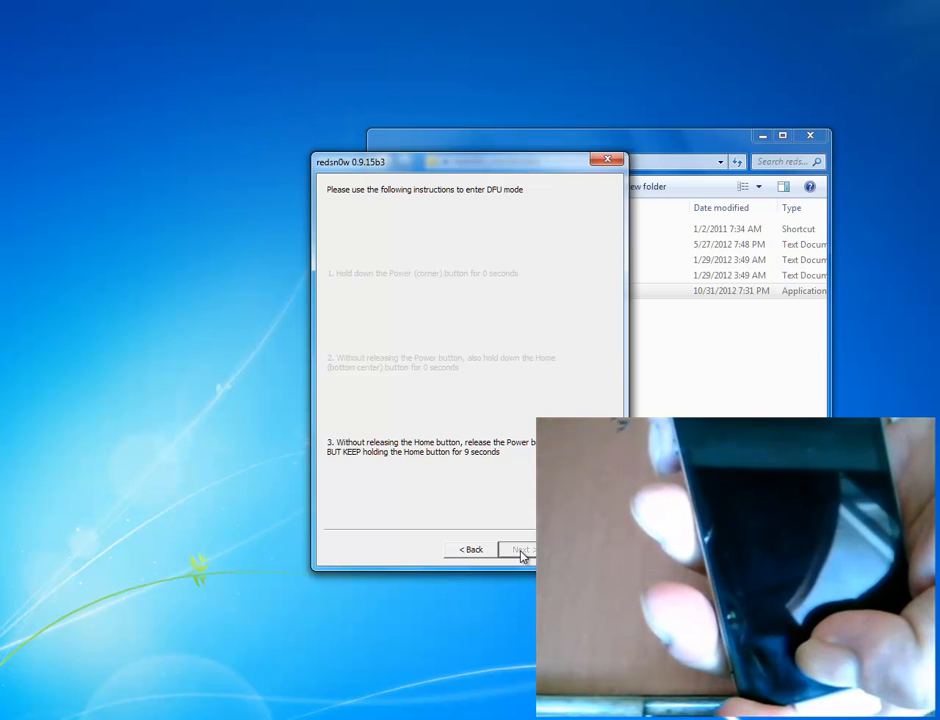
{"action": "left_click", "coordinate": [520, 550]}
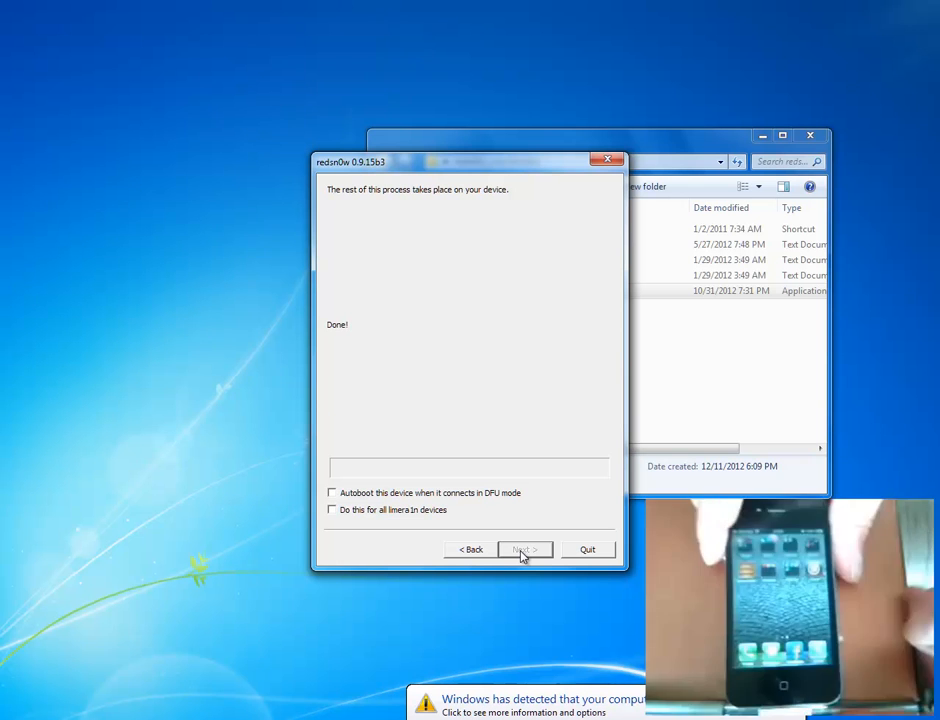
{"action": "mouse_move", "coordinate": [224, 508]}
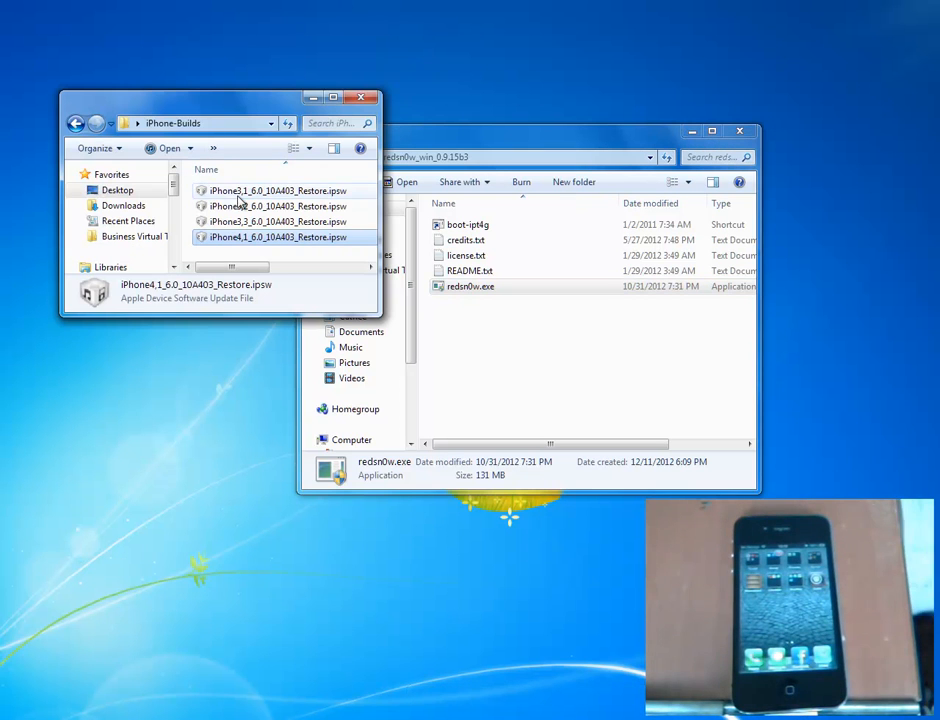
{"action": "left_click", "coordinate": [280, 220]}
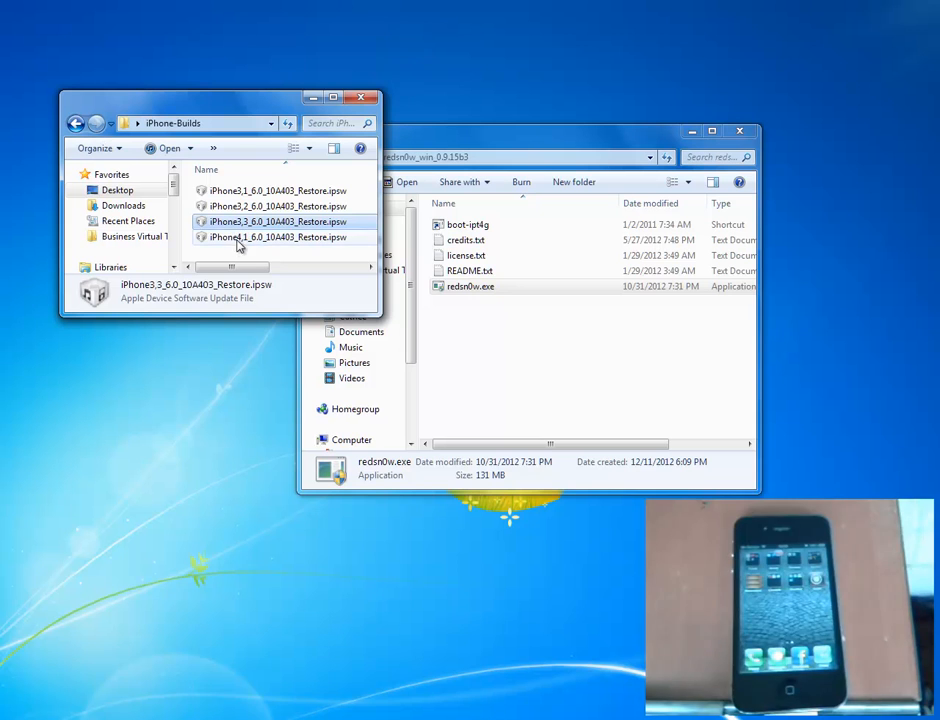
{"action": "left_click", "coordinate": [276, 236]}
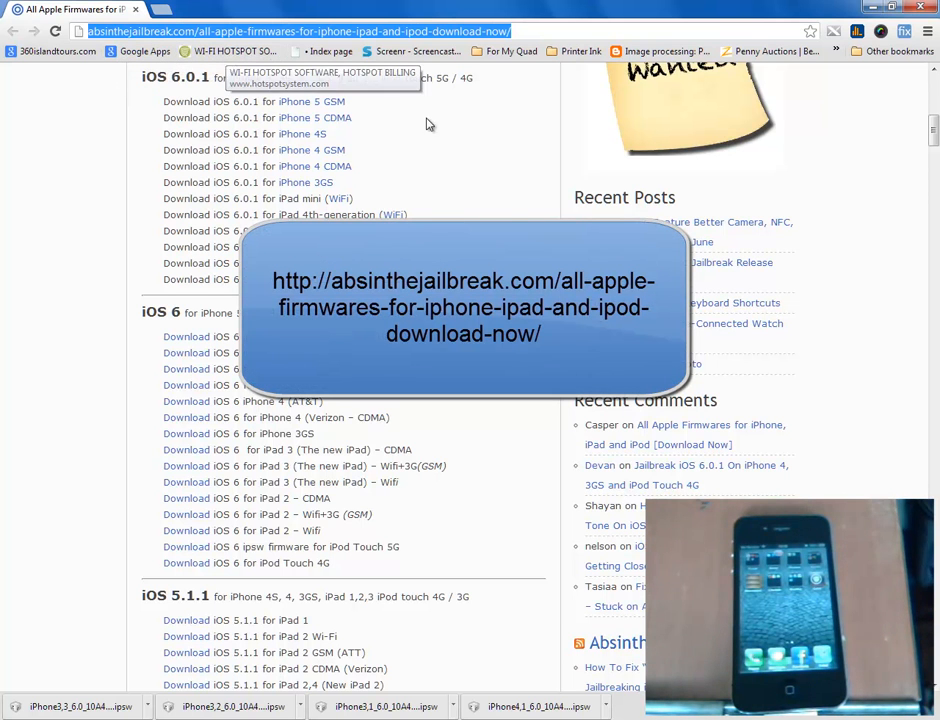
{"action": "scroll", "scroll_direction": "up", "scroll_amount": 3}
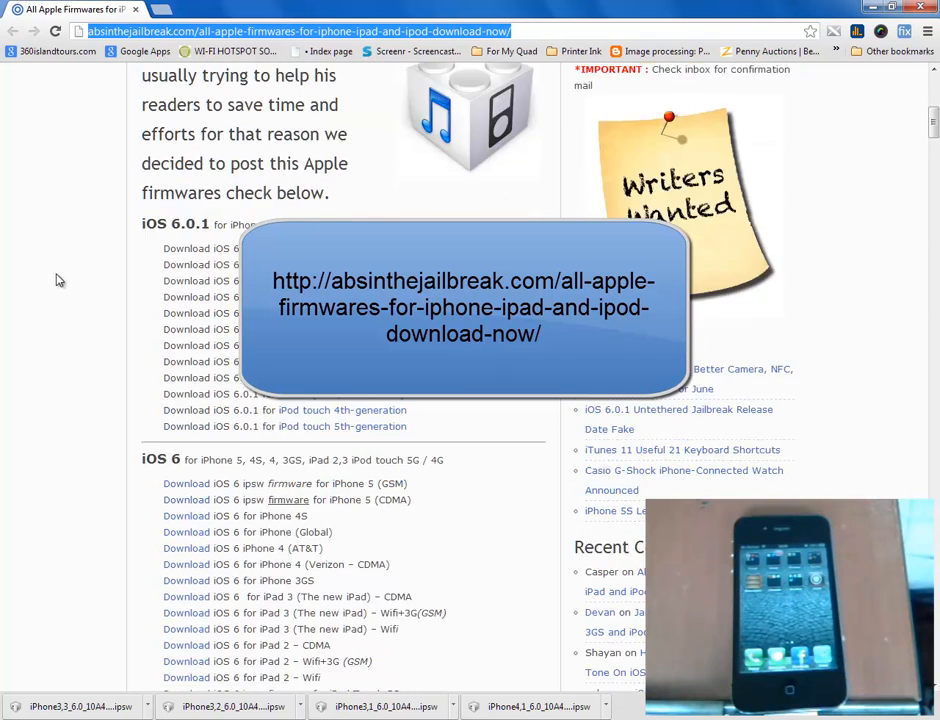
{"action": "scroll", "scroll_direction": "down", "scroll_amount": 3}
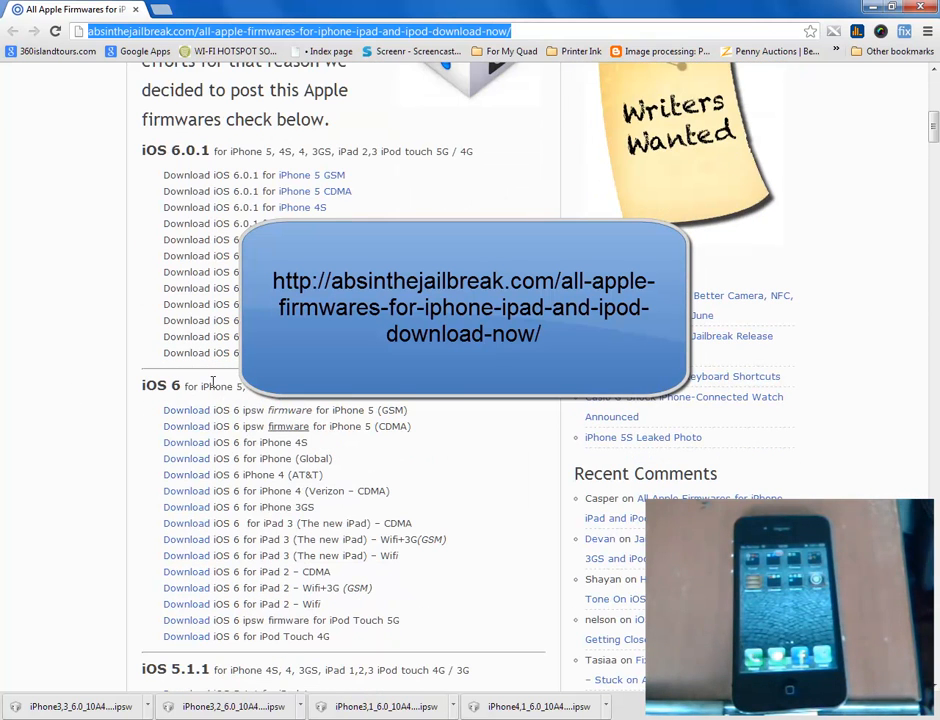